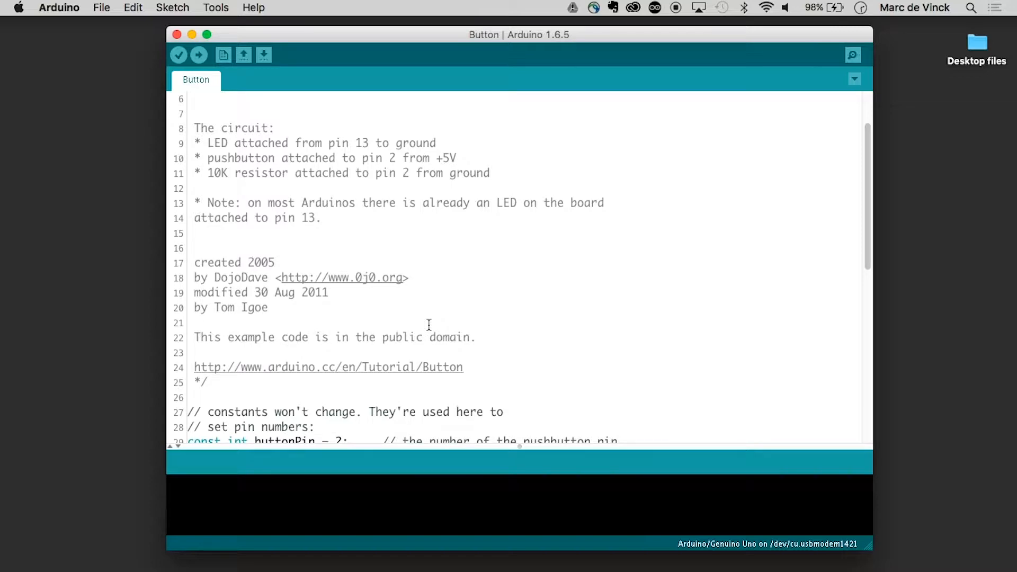
click(217, 7)
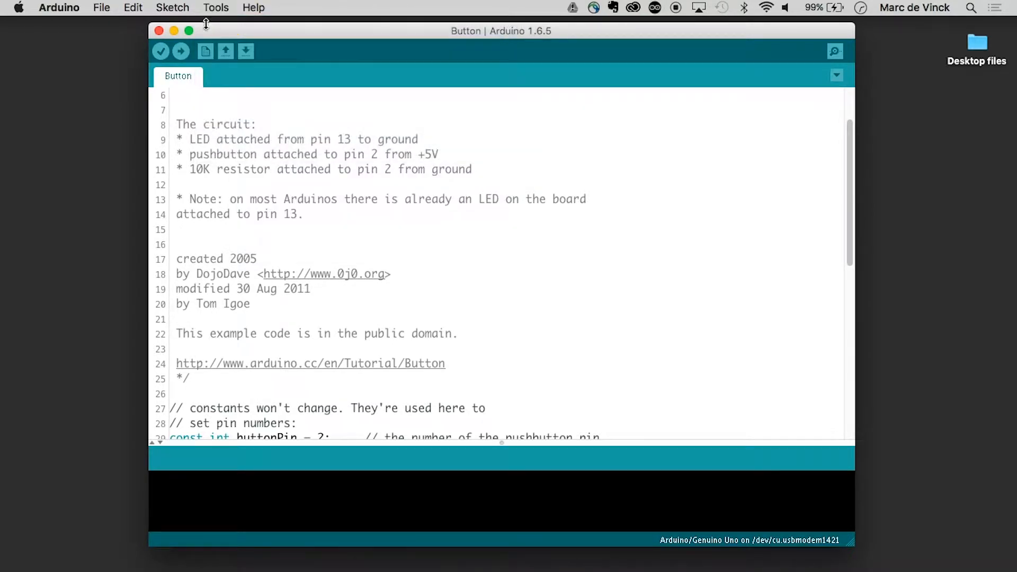
click(182, 51)
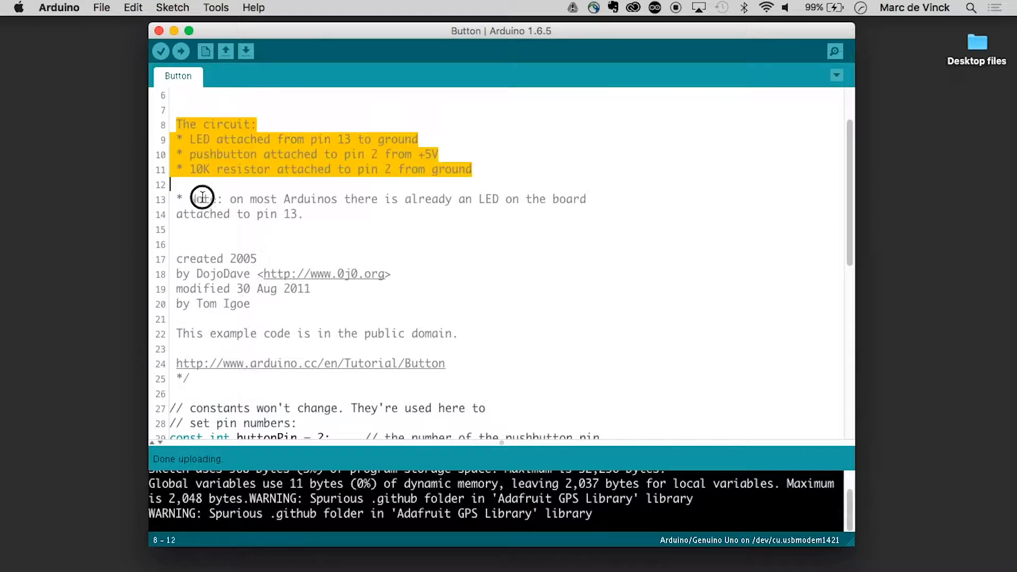
scroll(down, 3)
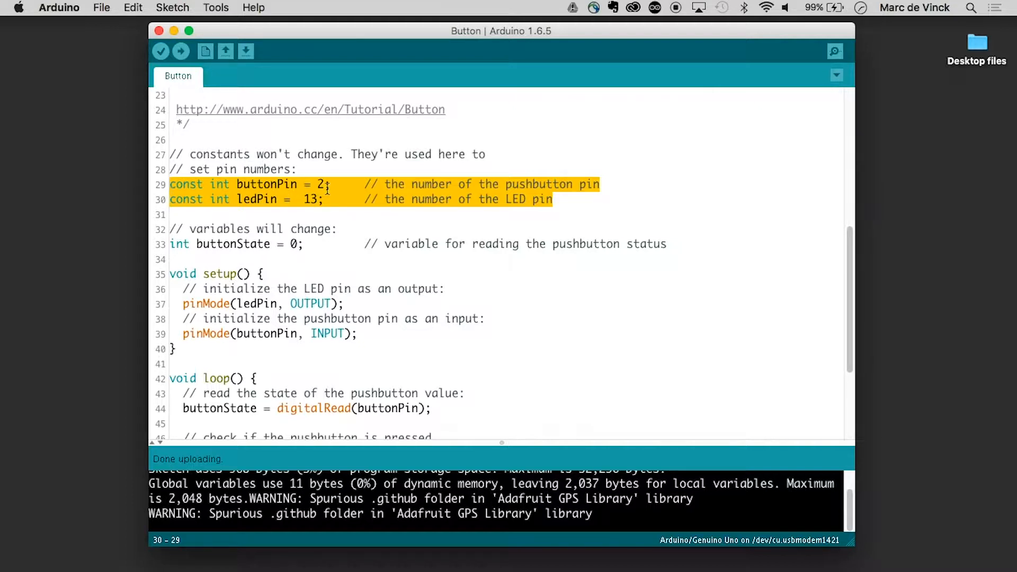
click(224, 199)
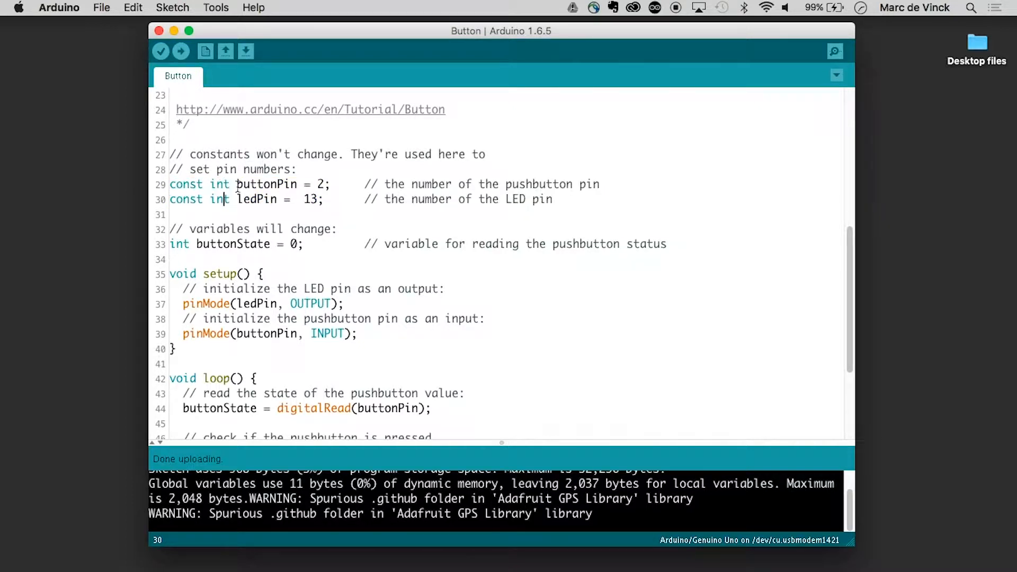
double_click(267, 184)
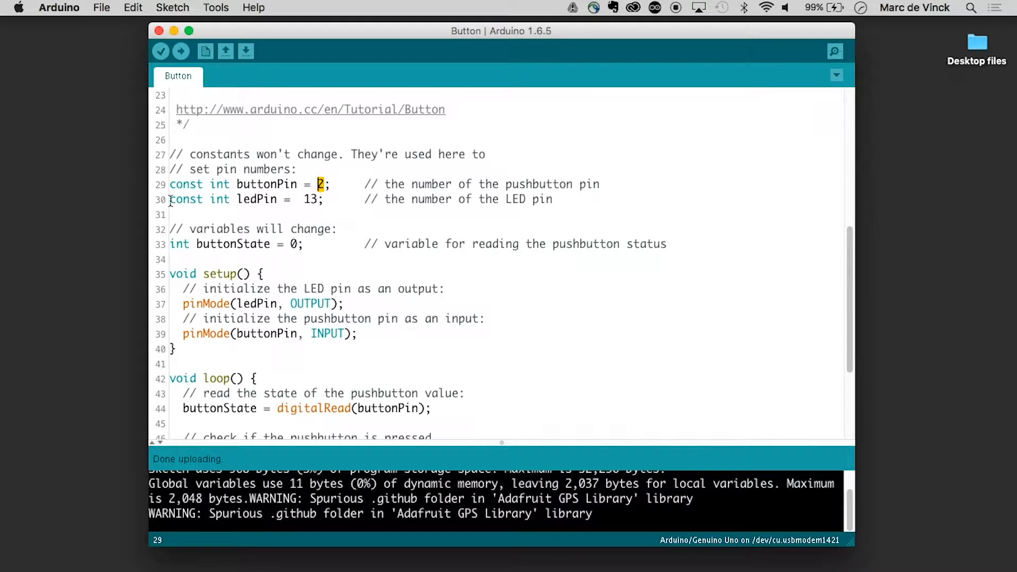
click(277, 199)
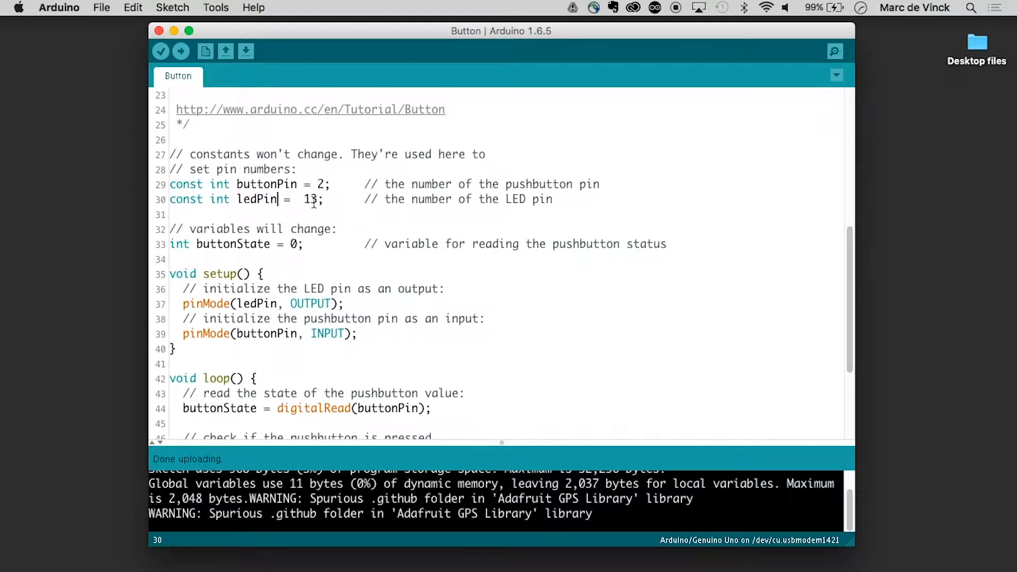
scroll(down, 3)
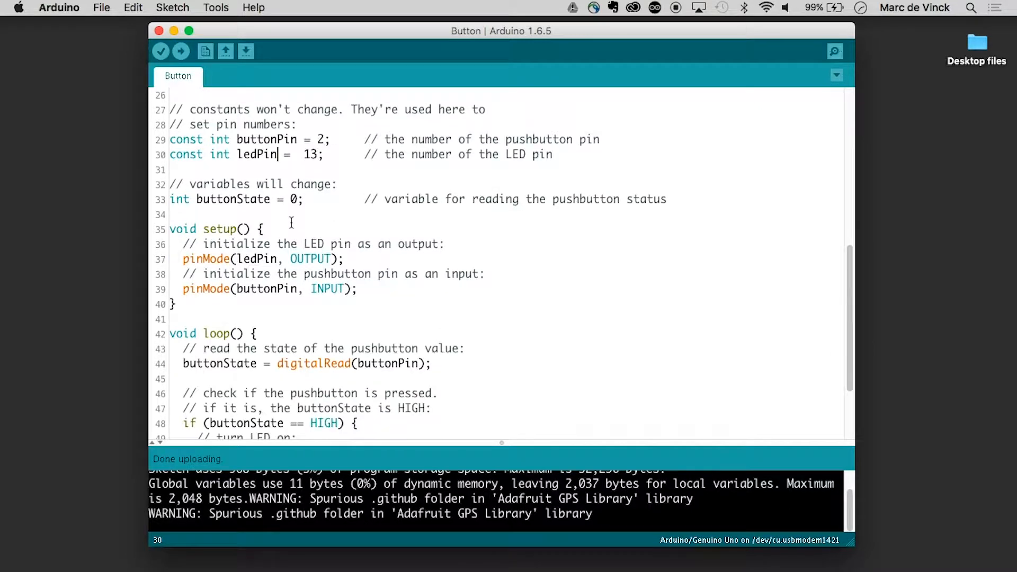
double_click(177, 199)
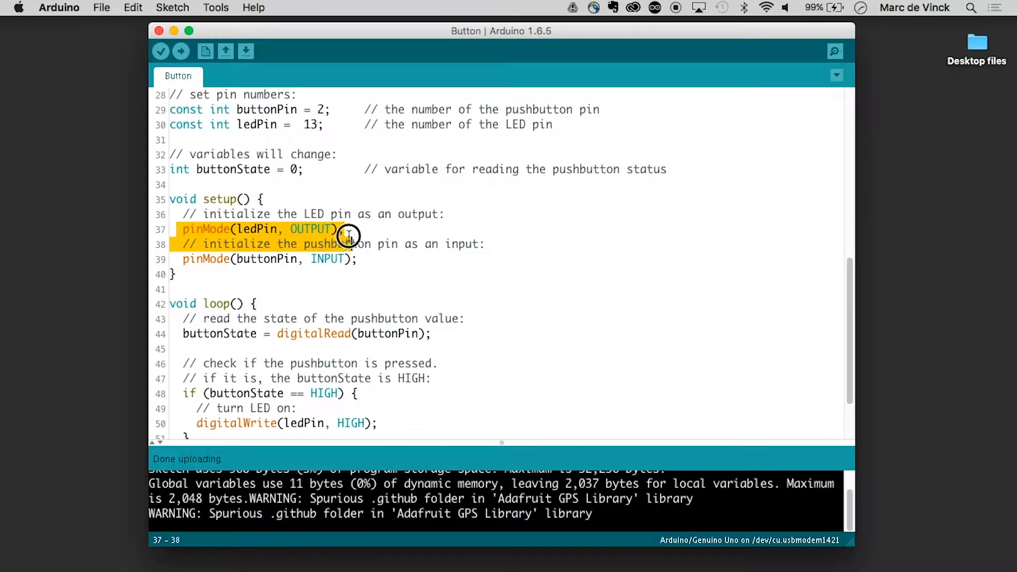
click(348, 243)
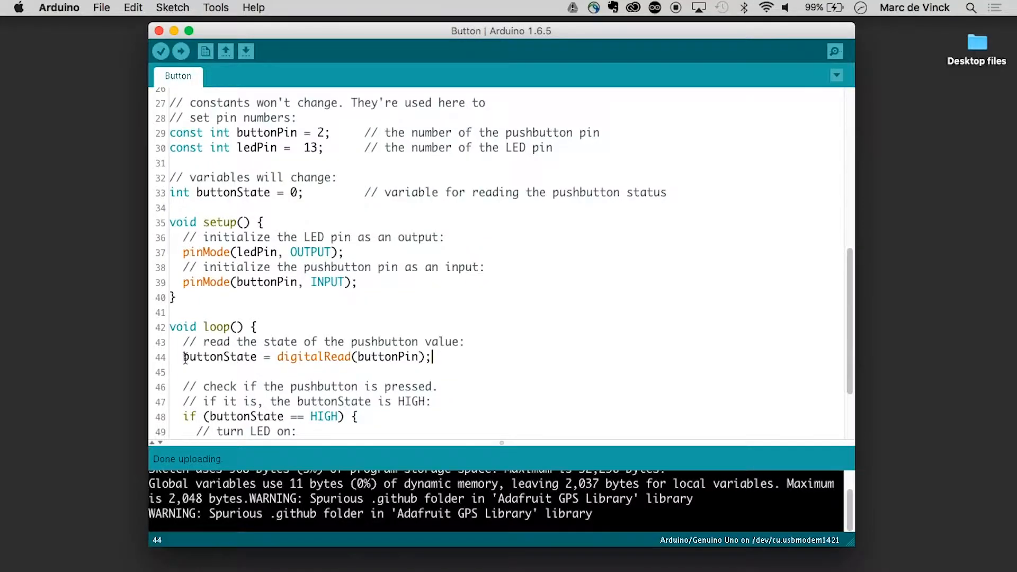
triple_click(293, 356)
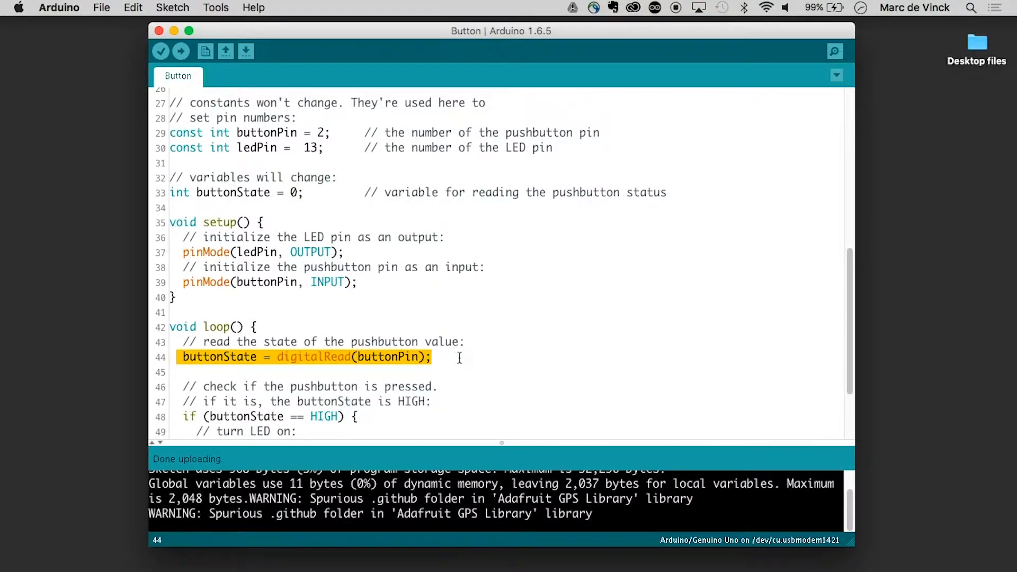
mouse_move(389, 289)
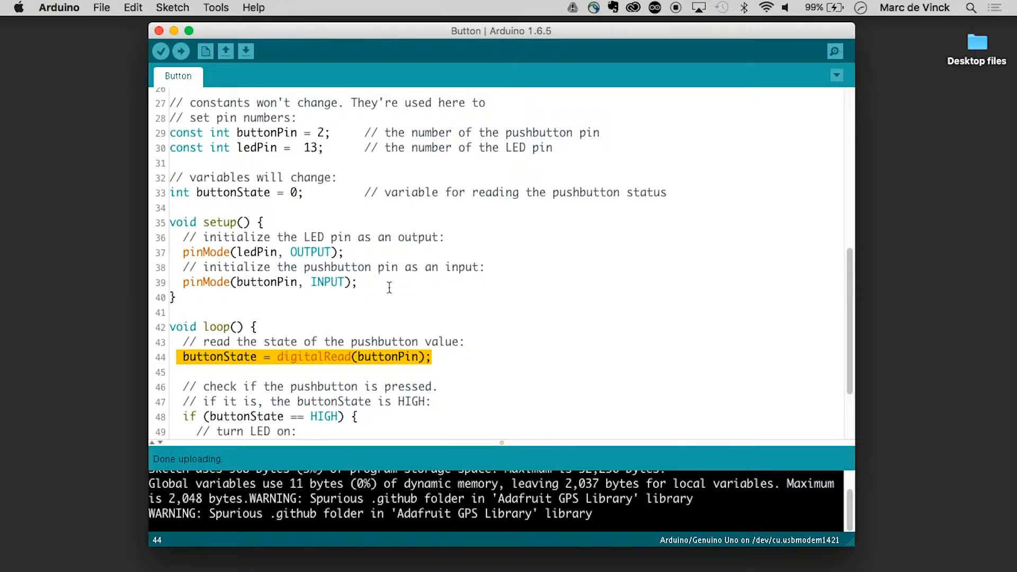
click(228, 357)
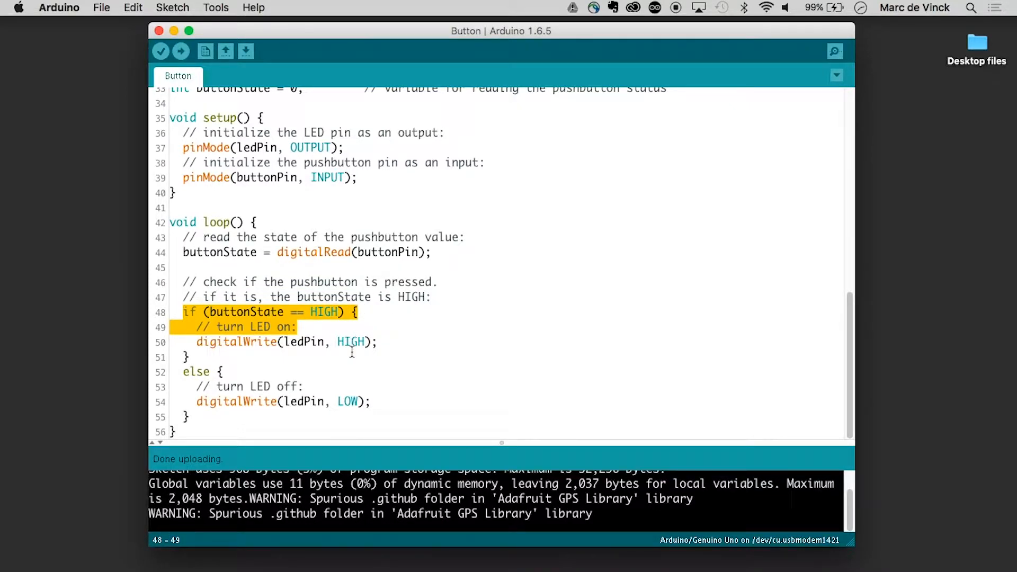
mouse_move(413, 352)
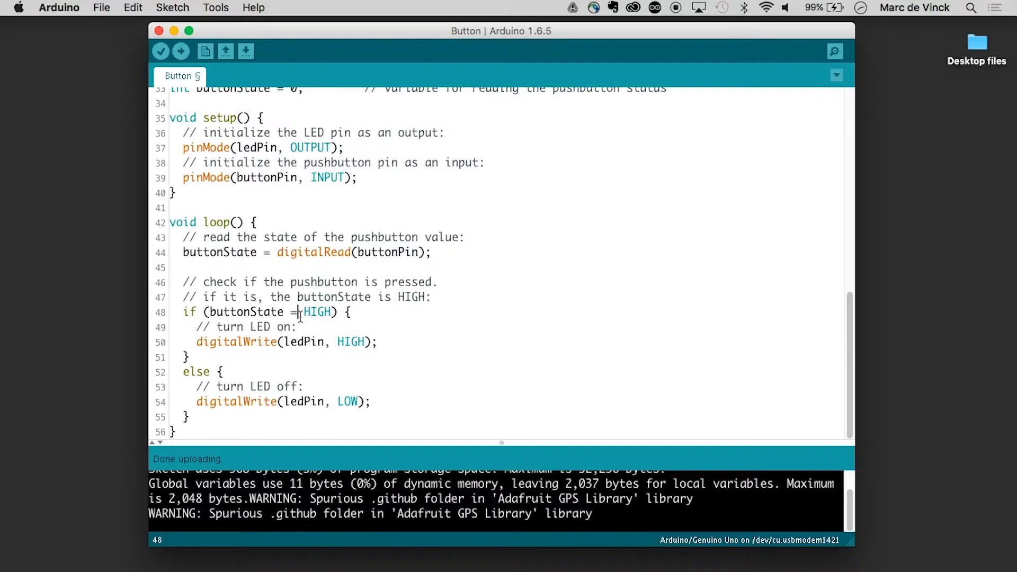
text(=)
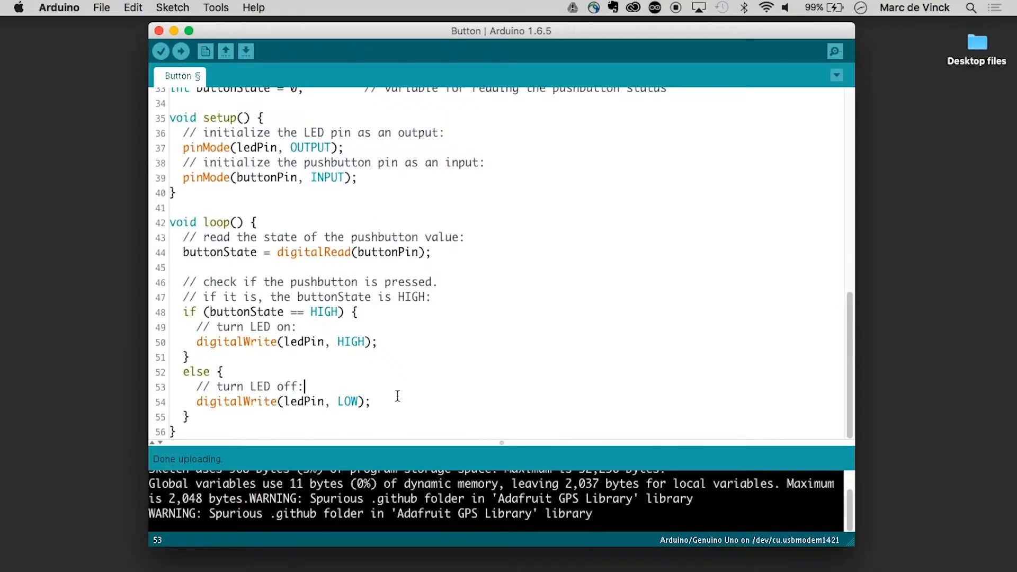
triple_click(260, 401)
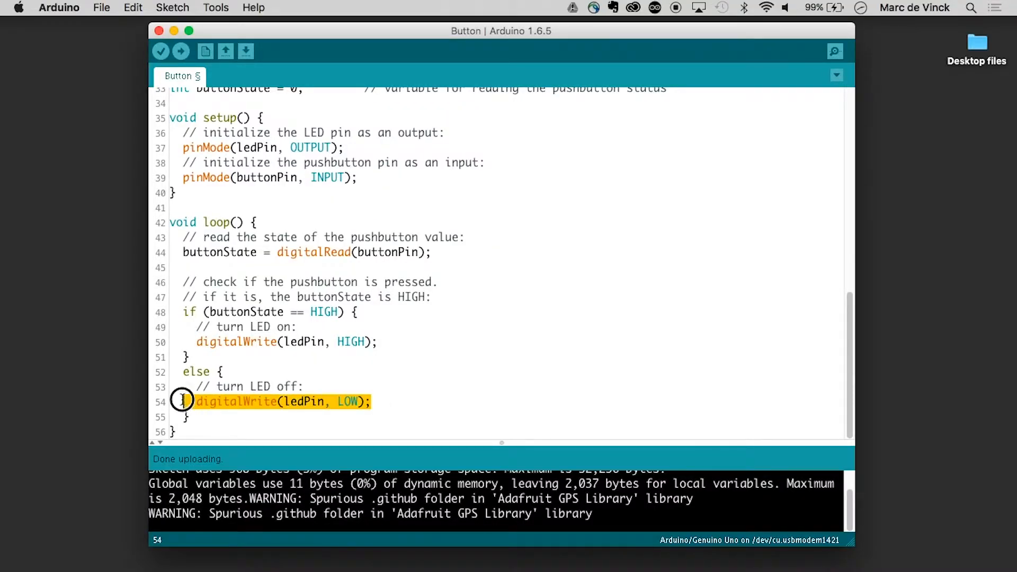
mouse_move(417, 401)
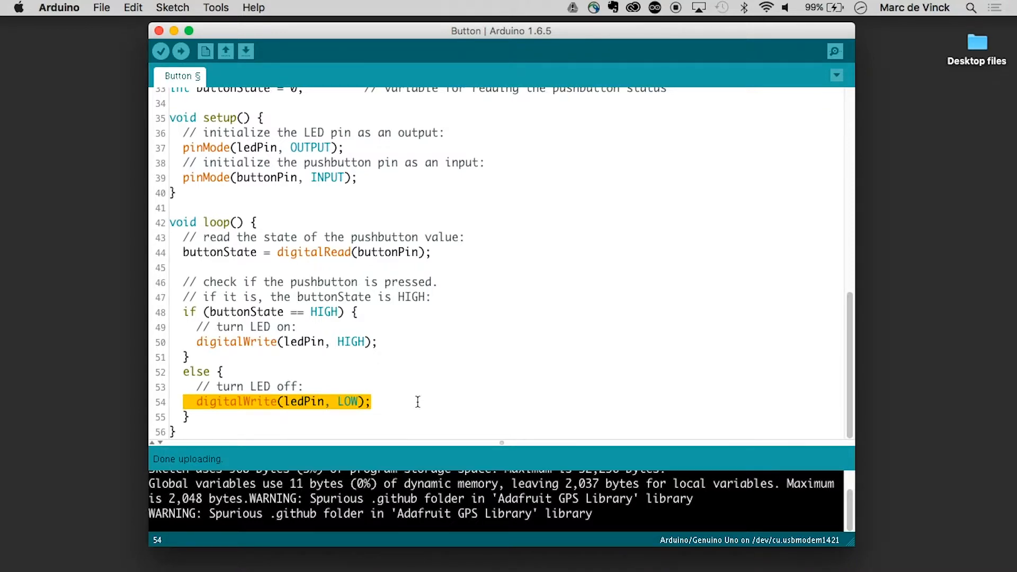